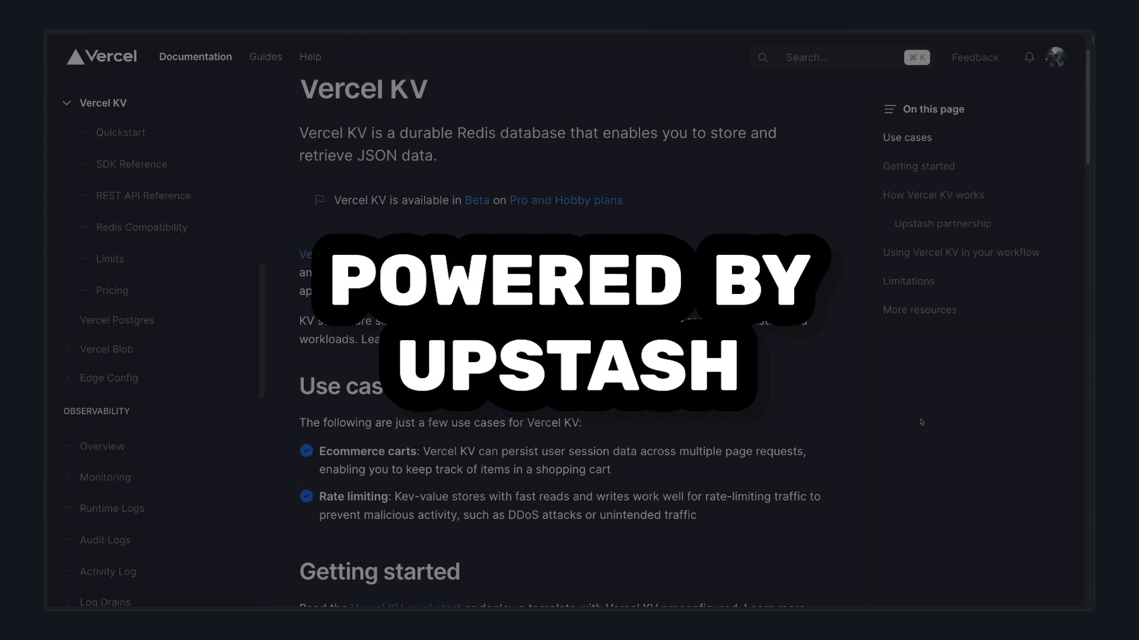
- Skim the Vercel KV docs overview before returning to the team dashboard
{"action": "scroll", "scroll_direction": "down", "scroll_amount": 3}
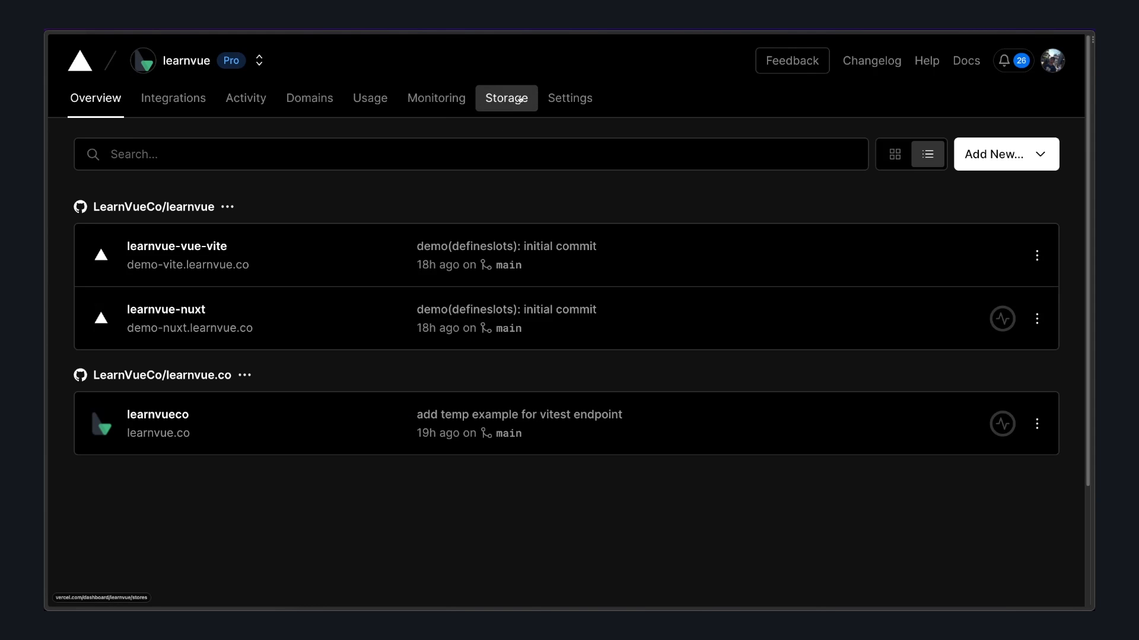
- Create the learnvue KV database in Storage and select its .env.local variables
{"action": "left_click", "coordinate": [506, 98]}
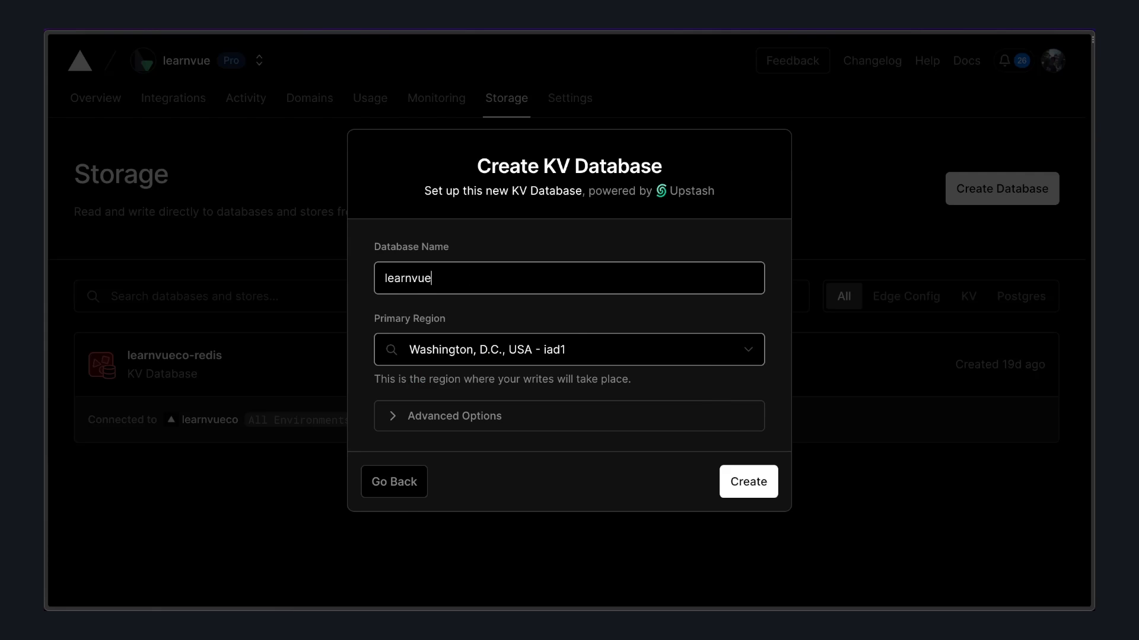
{"action": "left_click", "coordinate": [747, 482]}
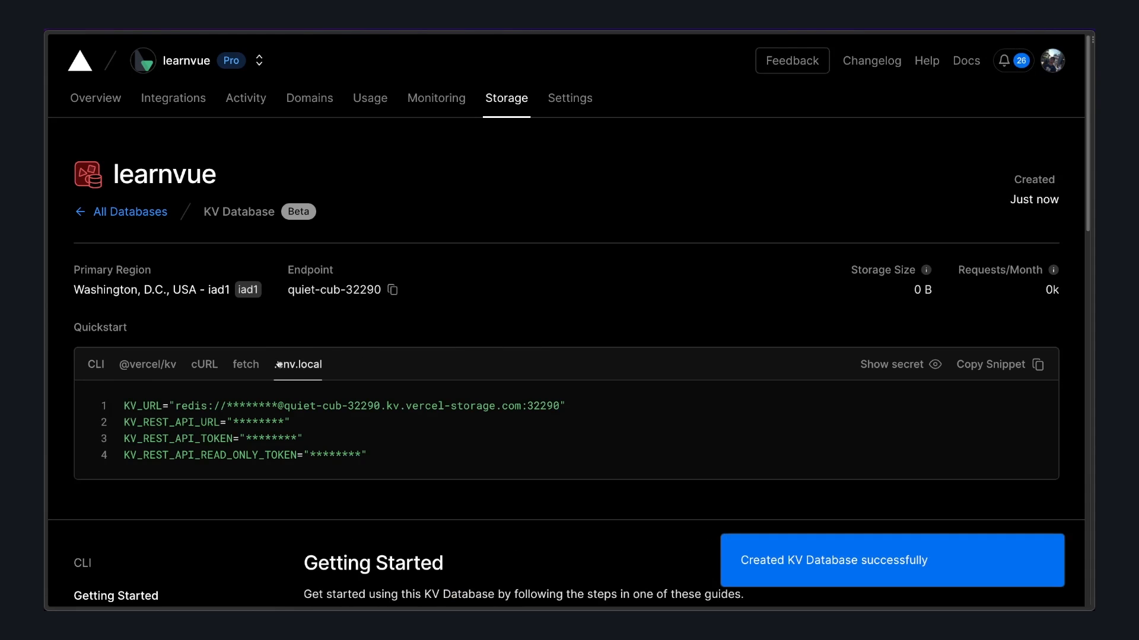
{"action": "left_click_drag", "start_coordinate": [127, 422], "coordinate": [302, 437]}
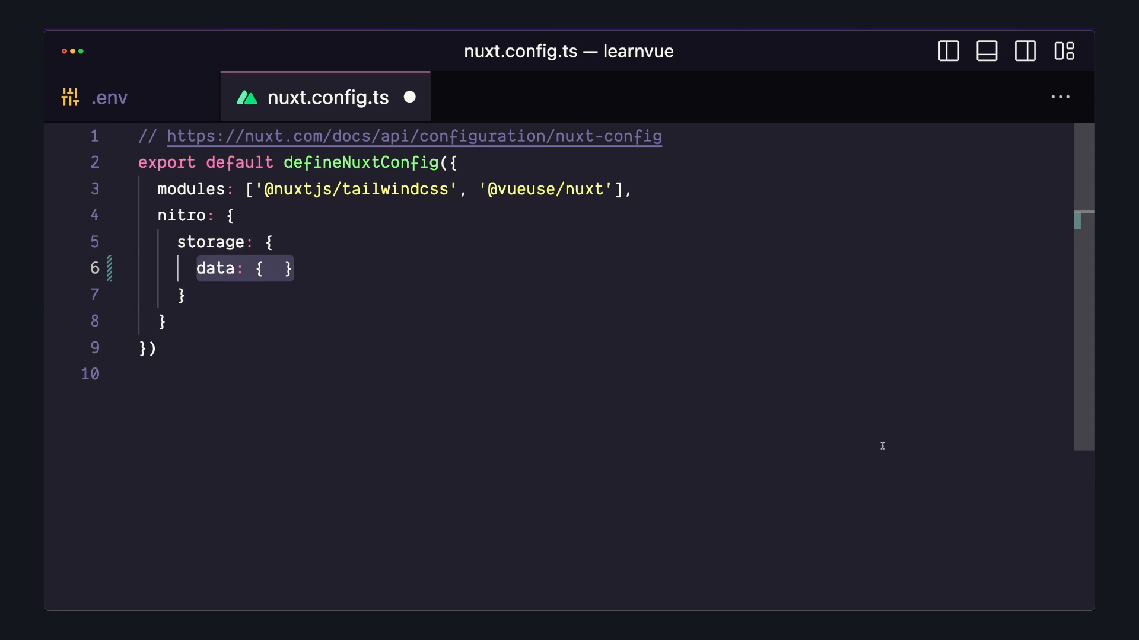
- Give the nitro.storage.data mount driver: 'vercelKV' in nuxt.config.ts
{"action": "type", "text": "driver: 'vercelKV'"}
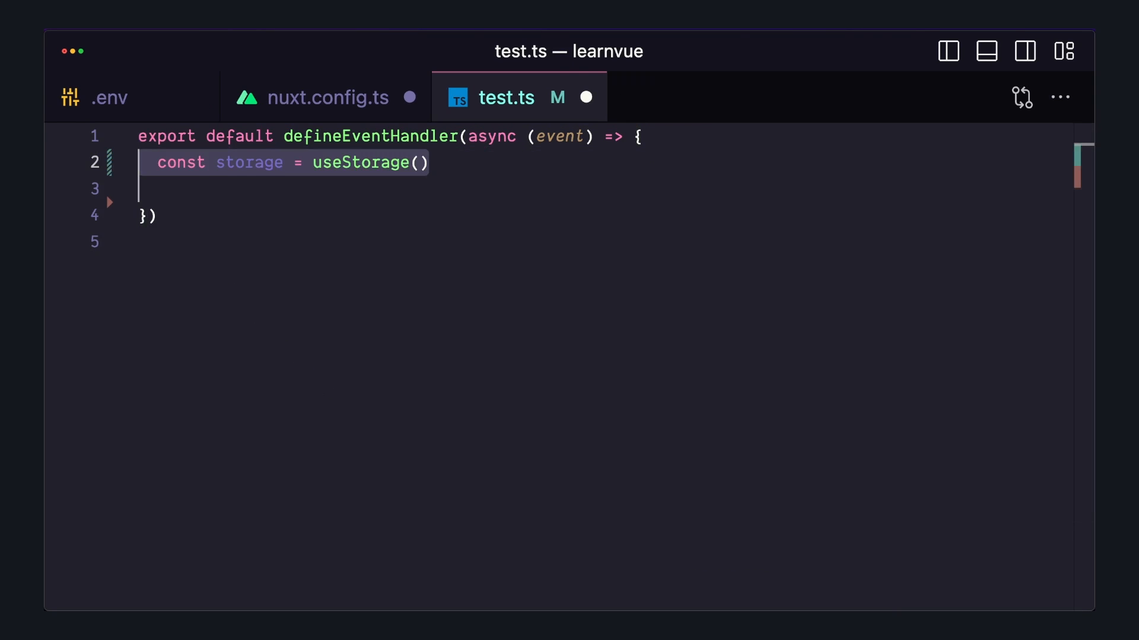
- Use useStorage('data'), read count defaulting to 0, and note '// store count + 1'
{"action": "type", "text": "'data'"}
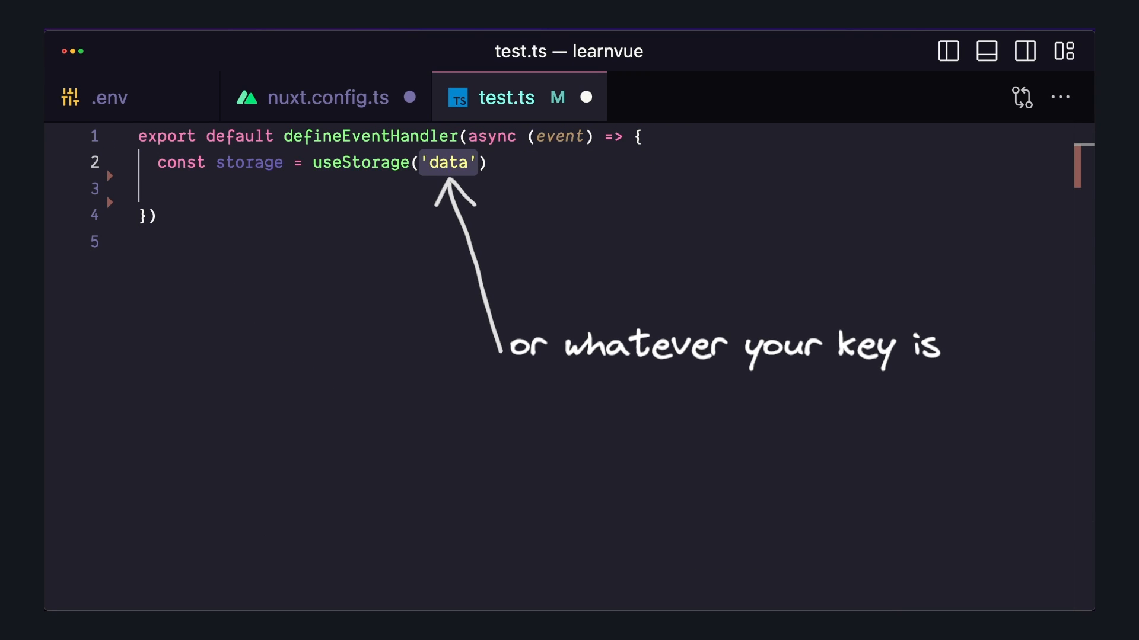
{"action": "type", "text": "storage."}
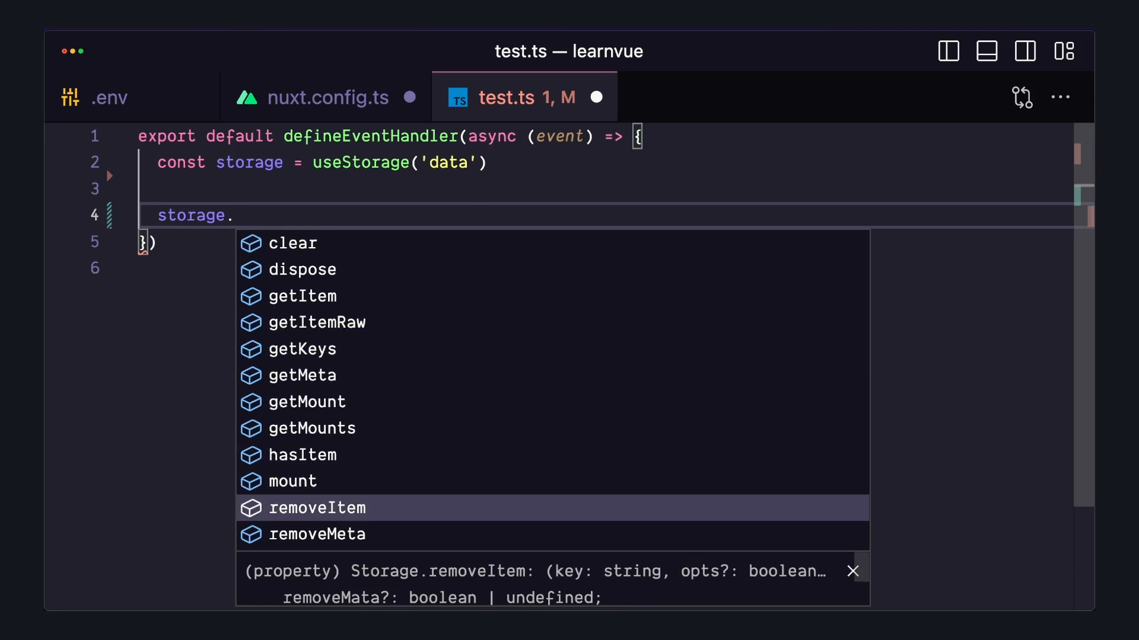
{"action": "scroll", "scroll_direction": "down", "scroll_amount": 3}
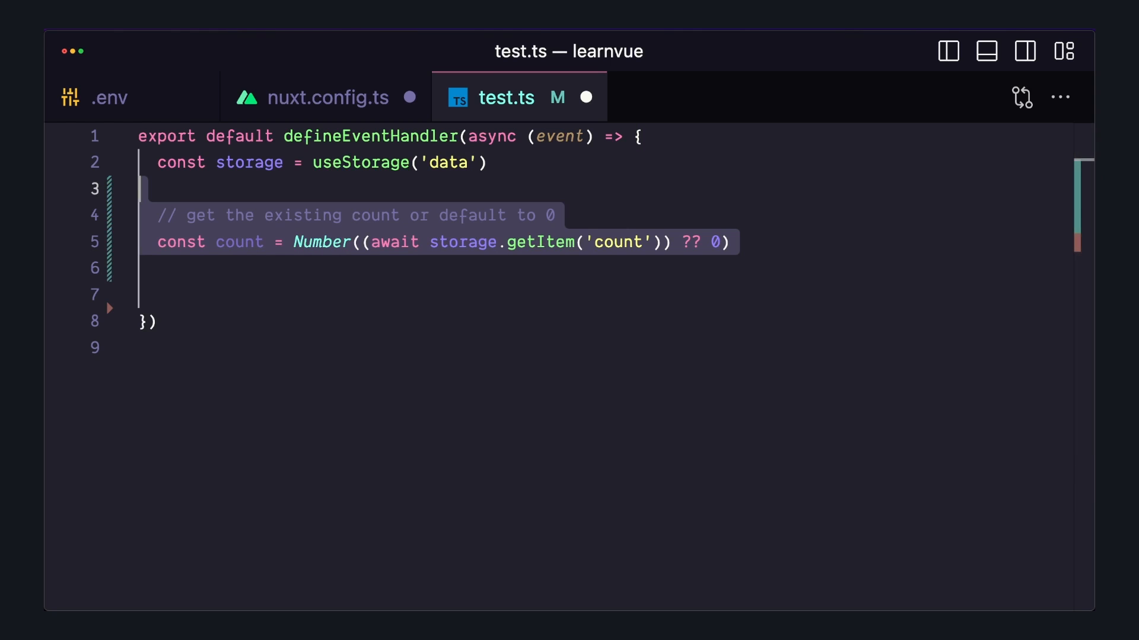
{"action": "type", "text": "// store count + 1"}
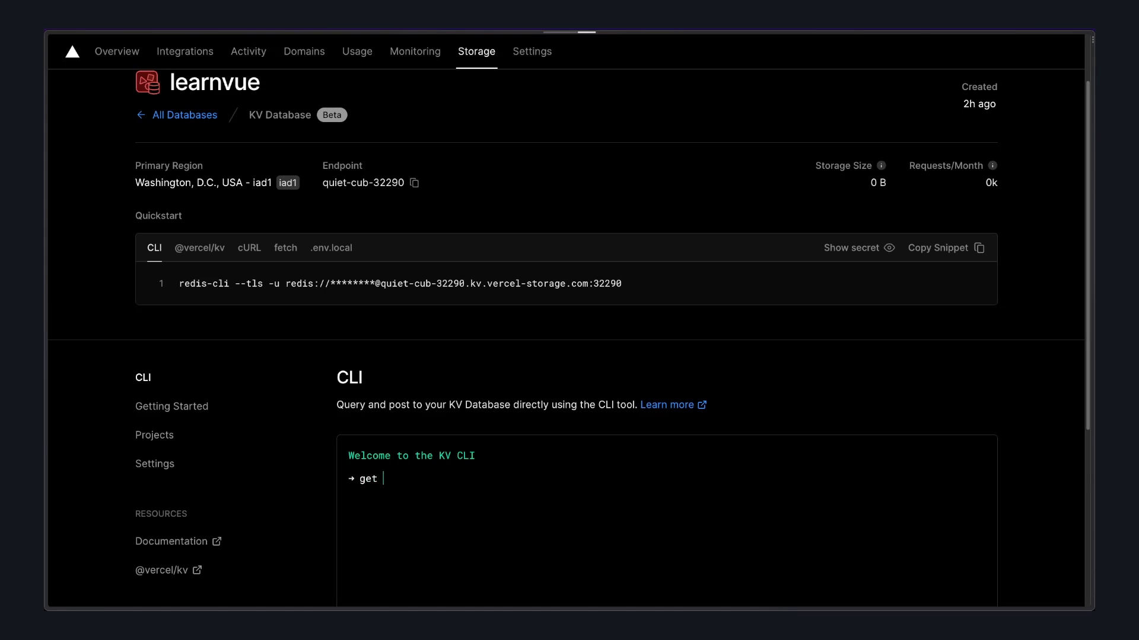
- Run get count in the learnvue KV CLI console to see the stored value
{"action": "type", "text": "count"}
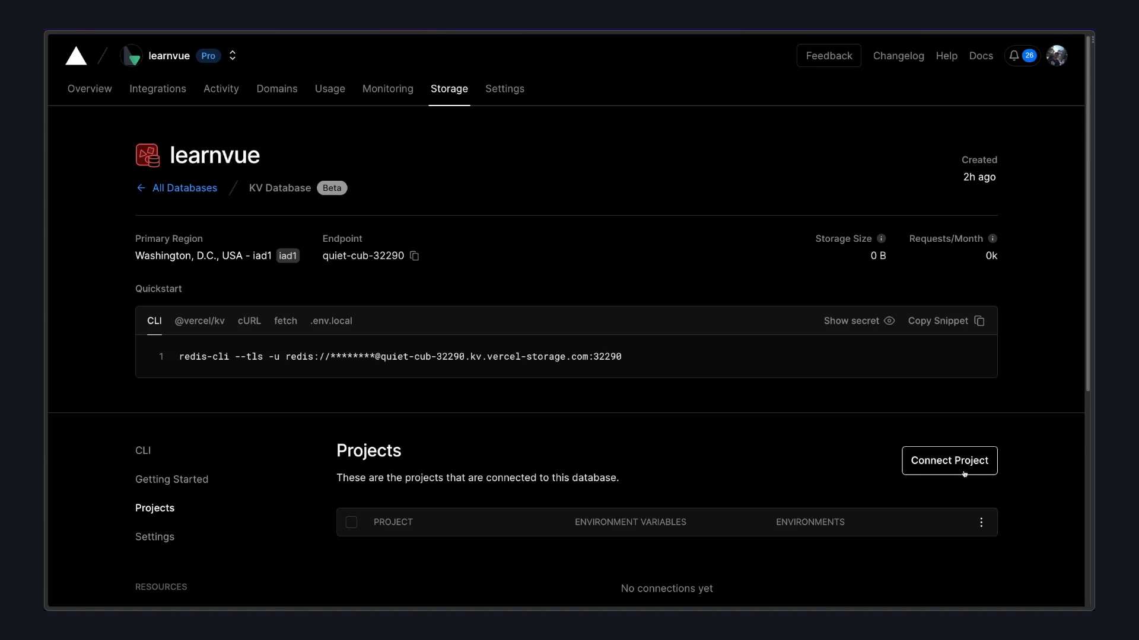
- Connect learnvue-vue-vite to the database with Production checked and KV prefix
{"action": "left_click", "coordinate": [948, 460]}
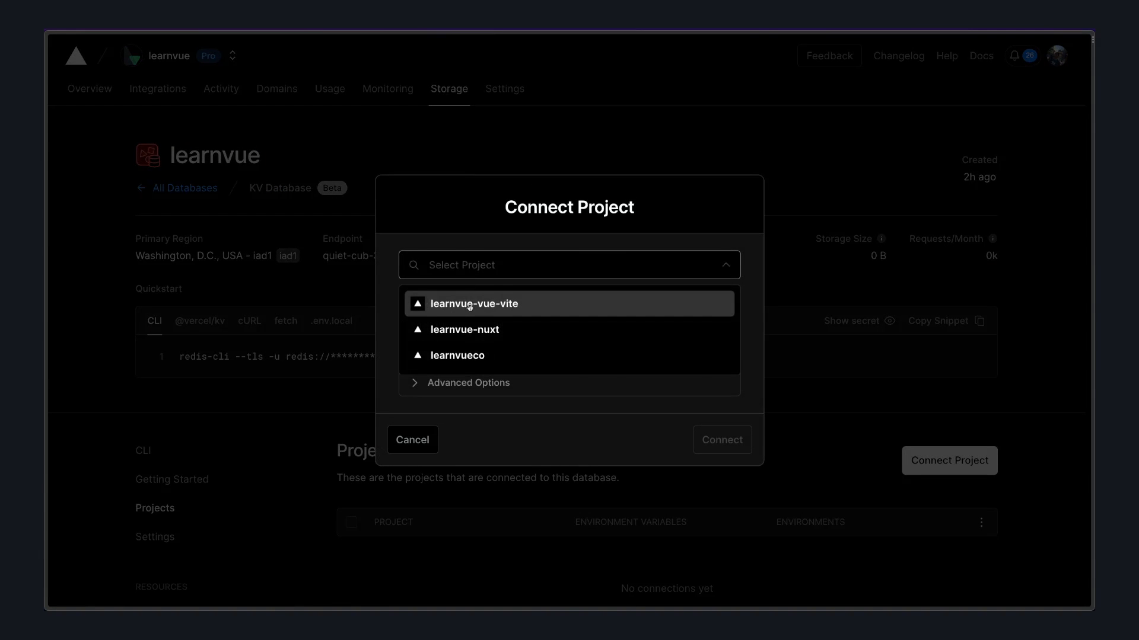
{"action": "left_click", "coordinate": [473, 304]}
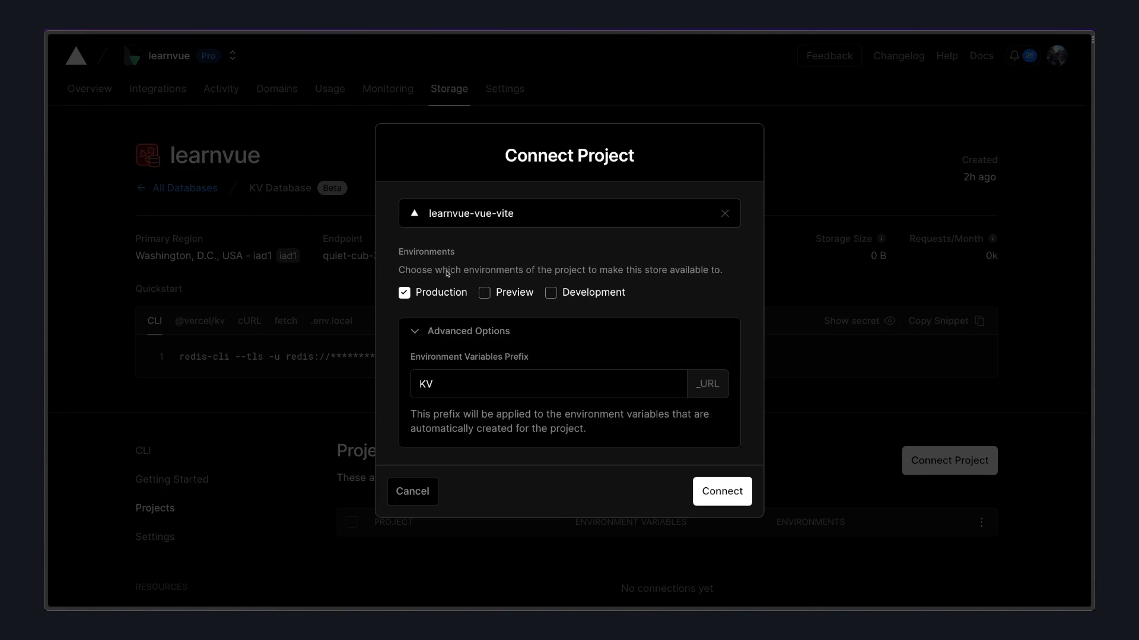
{"action": "mouse_move", "coordinate": [626, 506]}
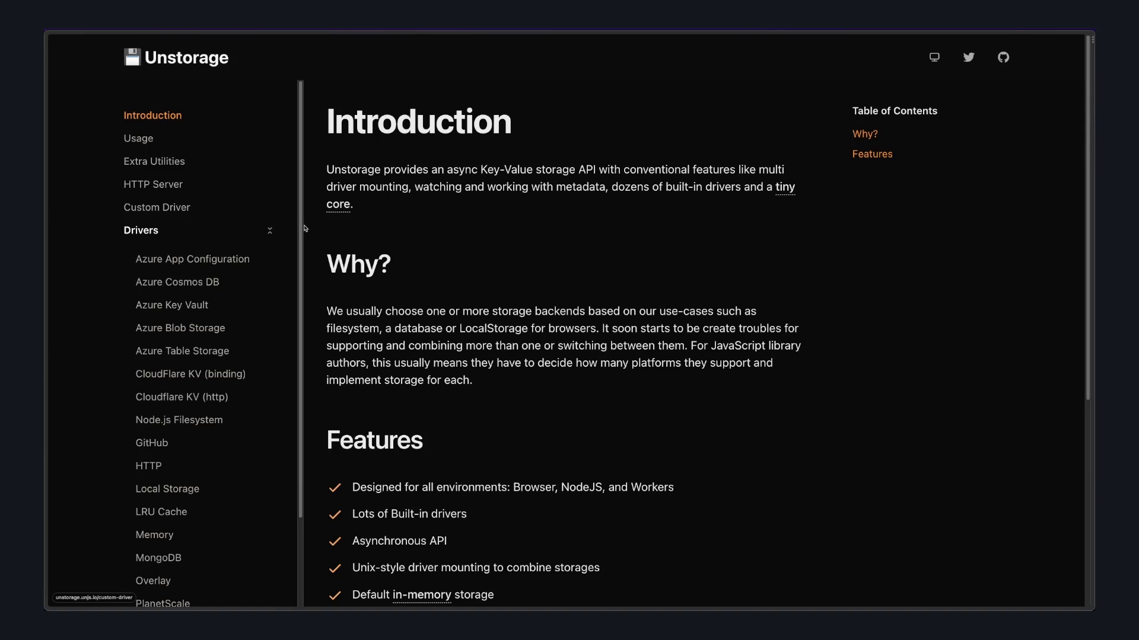
- Locate the Redis driver in Unstorage Docs and set driver: 'redis' for data storage
{"action": "scroll", "scroll_direction": "down", "scroll_amount": 3}
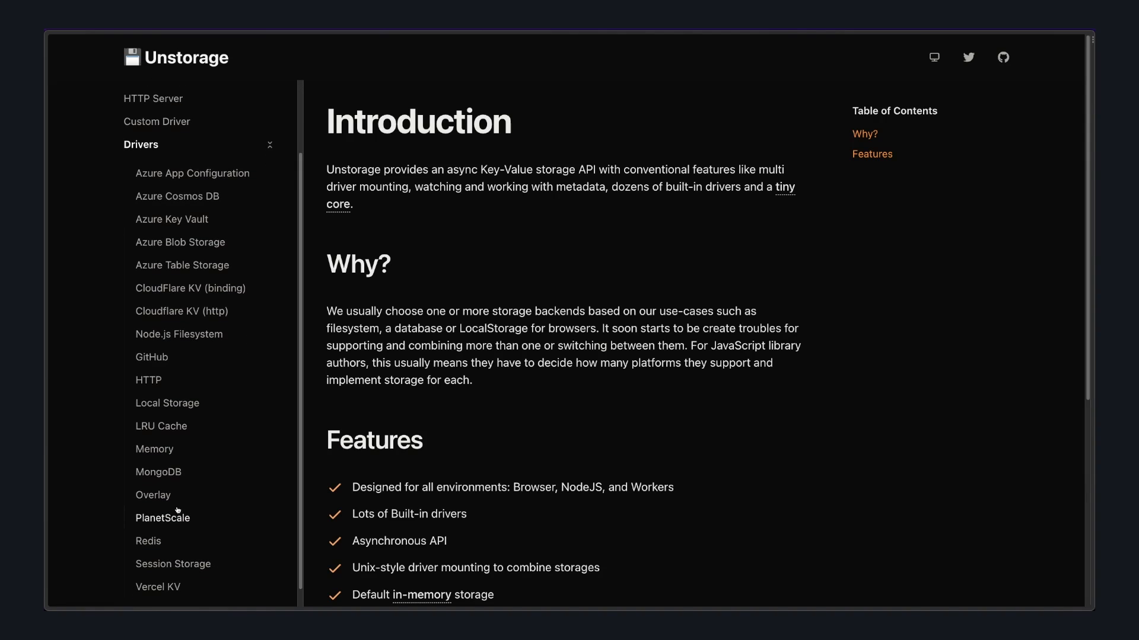
{"action": "mouse_move", "coordinate": [171, 518]}
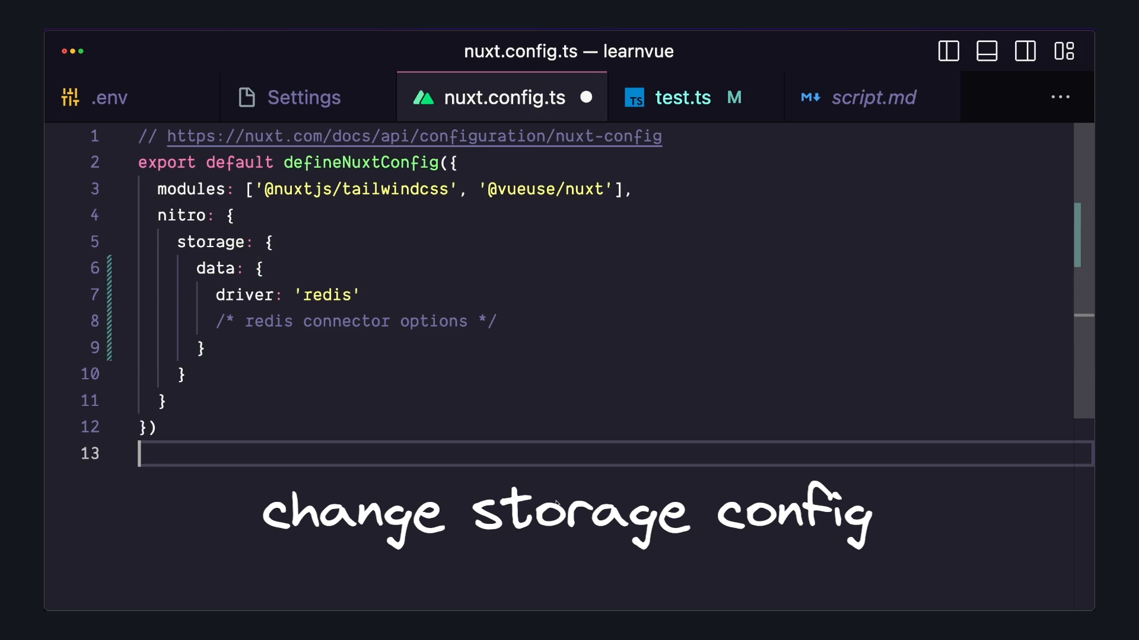
{"action": "left_click", "coordinate": [682, 97]}
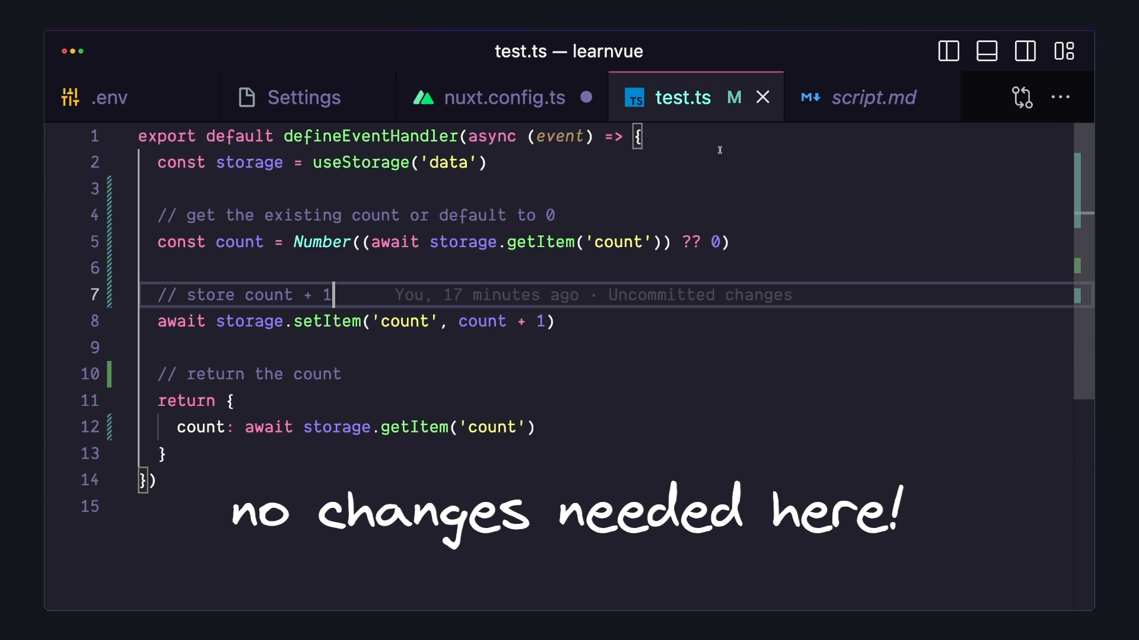